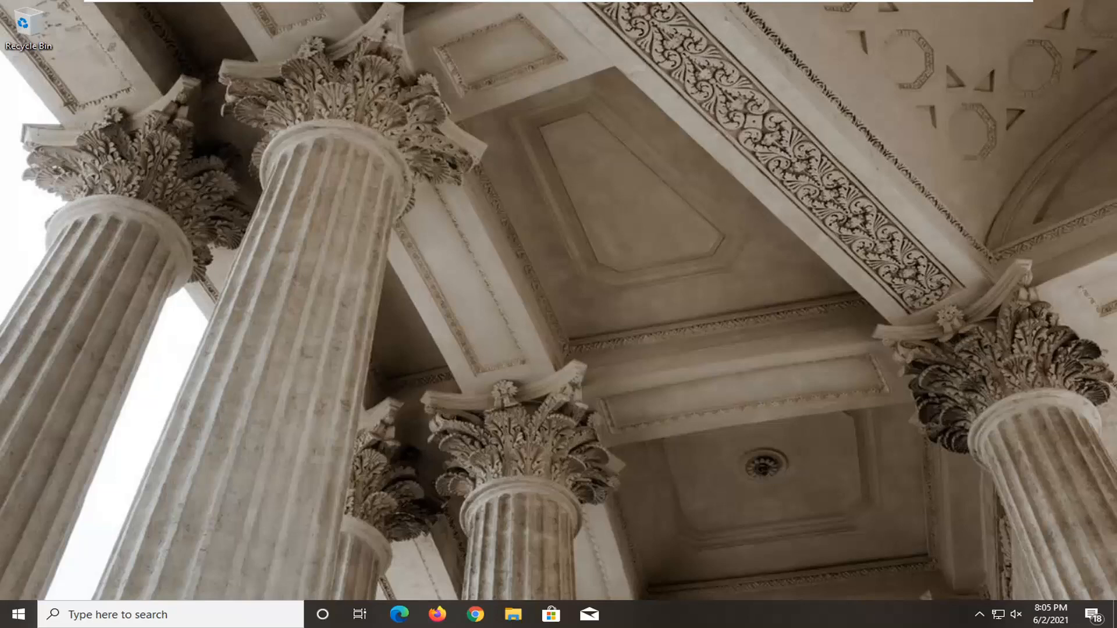
{"action": "mouse_move", "coordinate": [264, 469]}
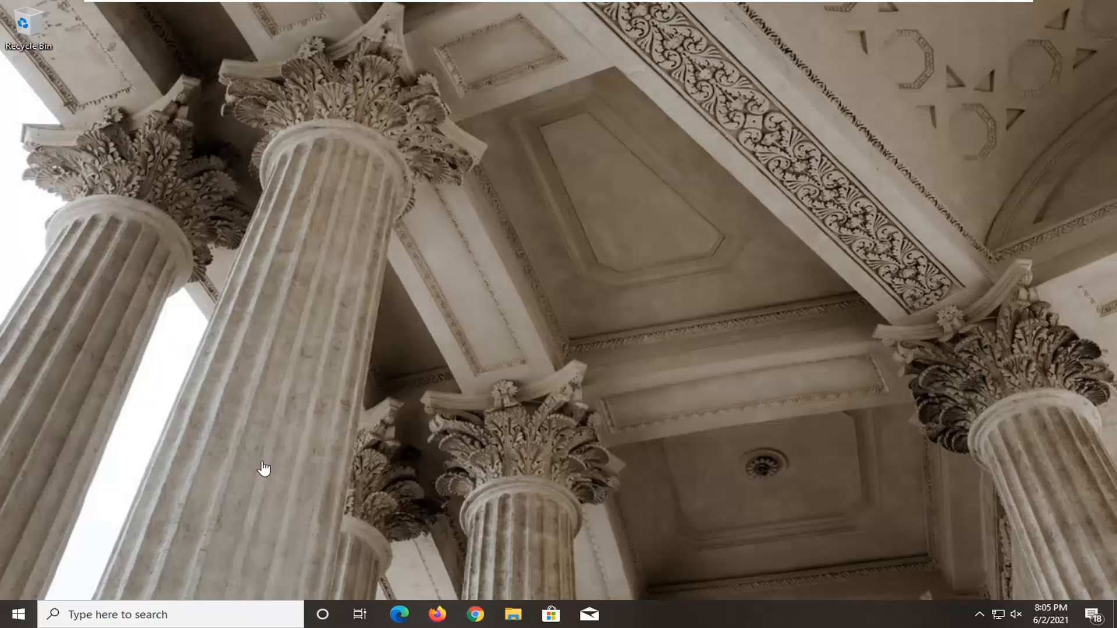
Search for 'control panel' and open the Control Panel best match.
{"action": "type", "text": "control"}
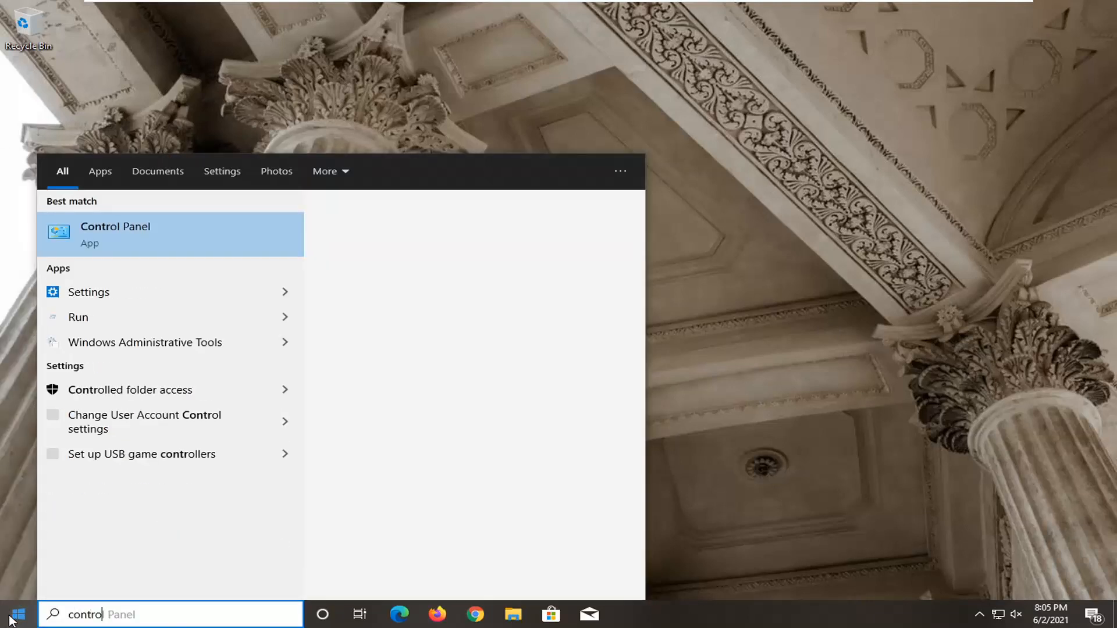
{"action": "type", "text": "panel"}
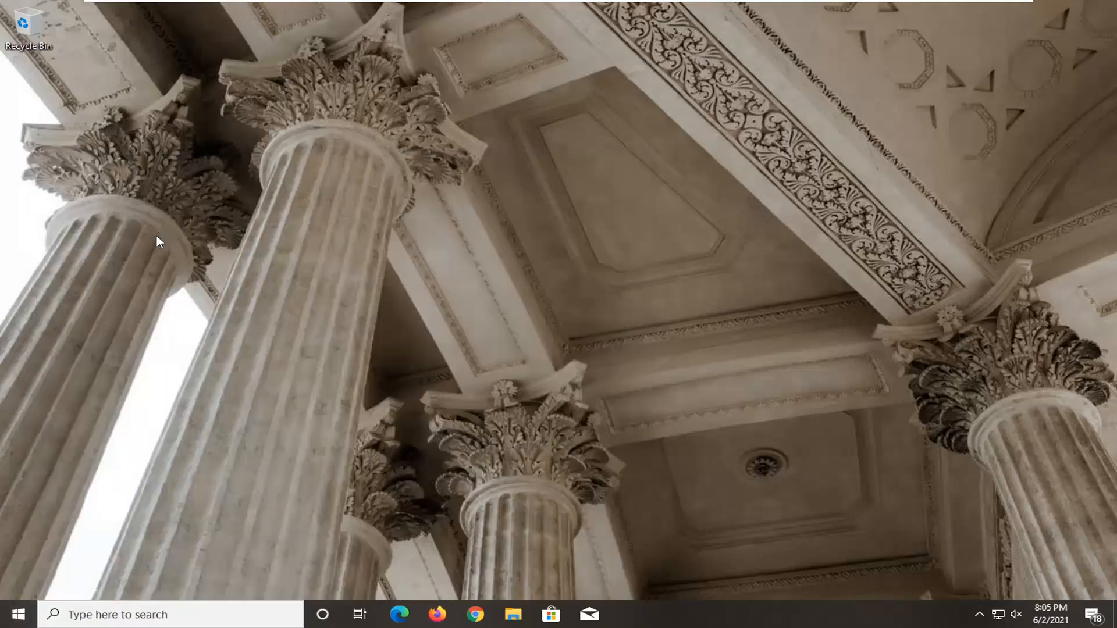
{"action": "left_click", "coordinate": [969, 135]}
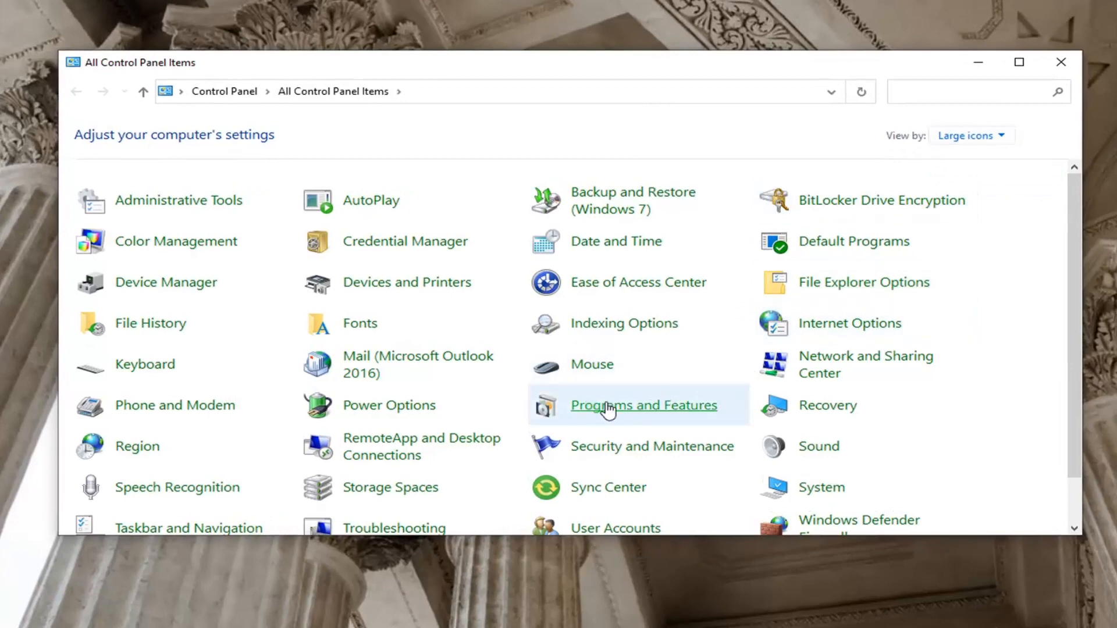
In Programs and Features, select Epic Games Launcher and confirm Uninstall with Yes.
{"action": "left_click", "coordinate": [642, 405]}
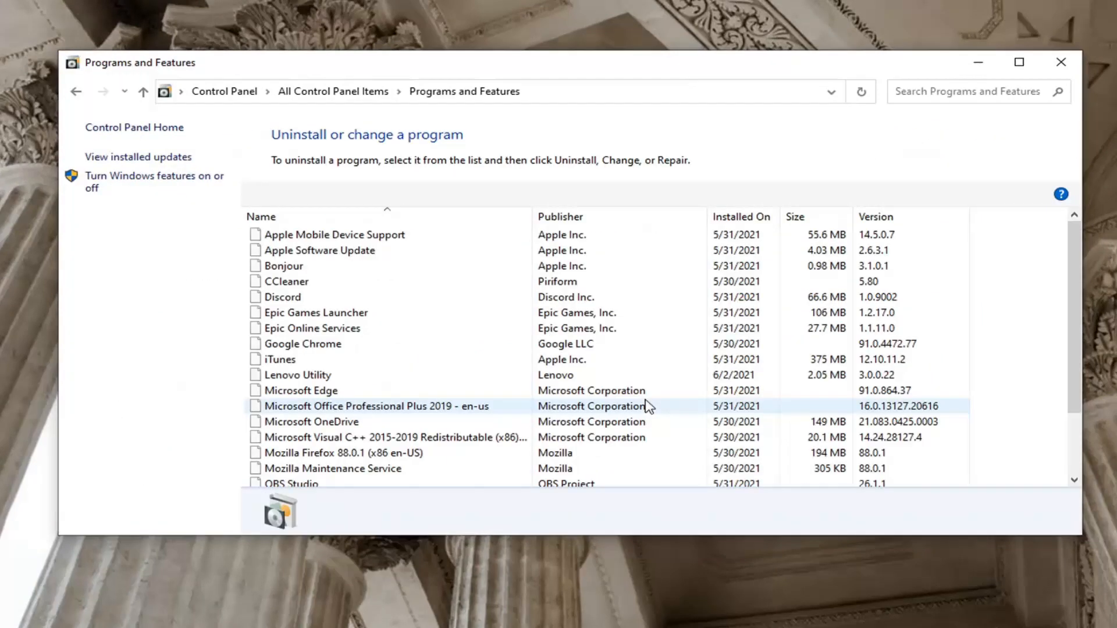
{"action": "left_click", "coordinate": [315, 312]}
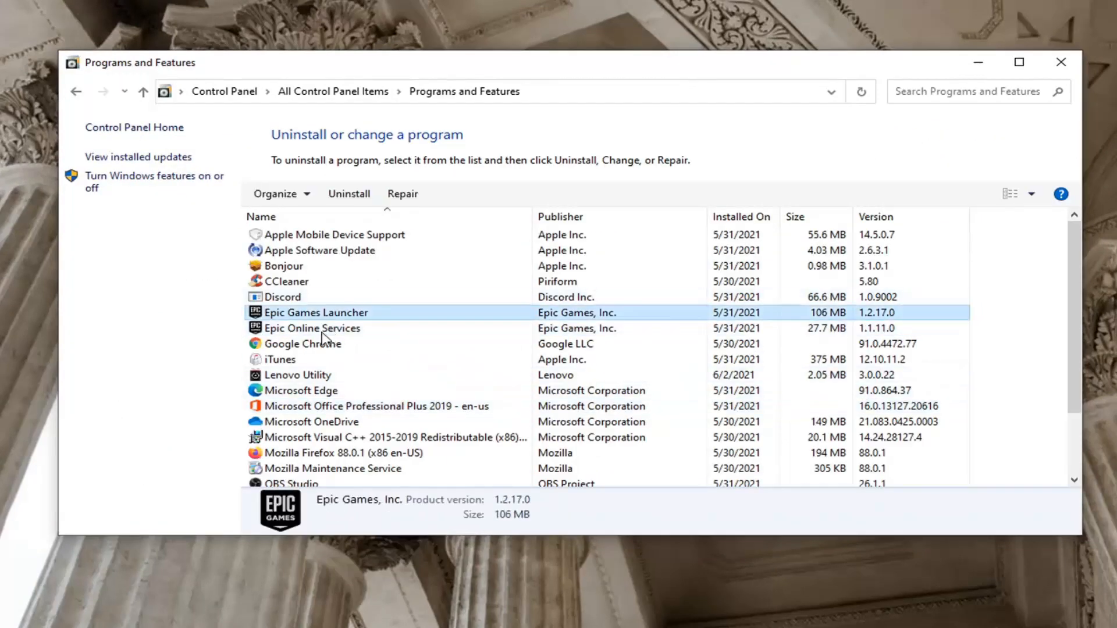
{"action": "left_click", "coordinate": [311, 328]}
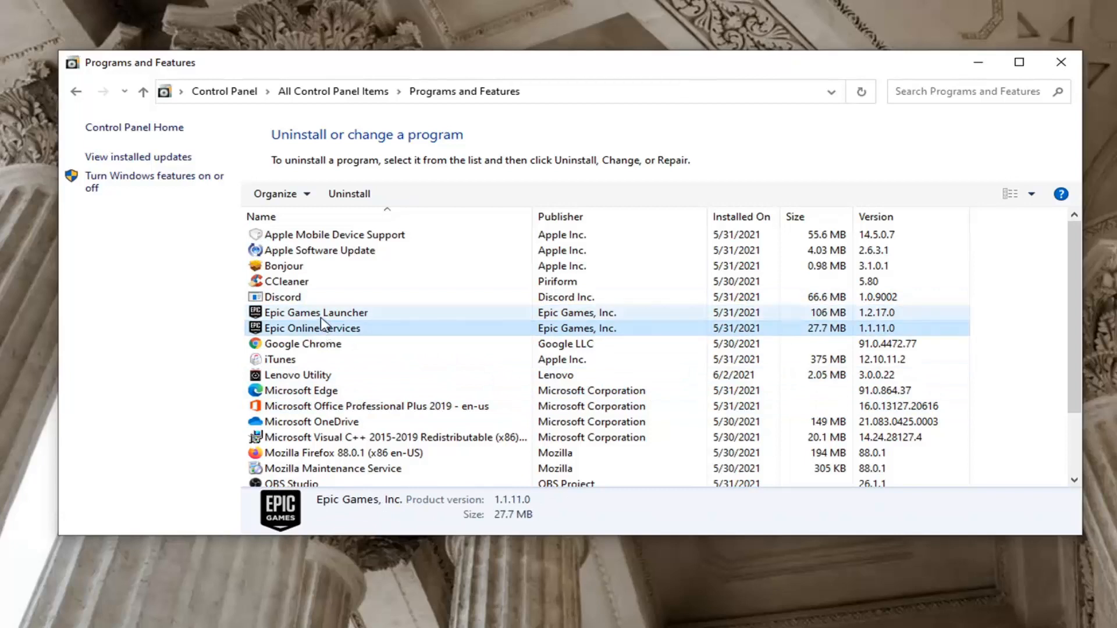
{"action": "left_click", "coordinate": [315, 312]}
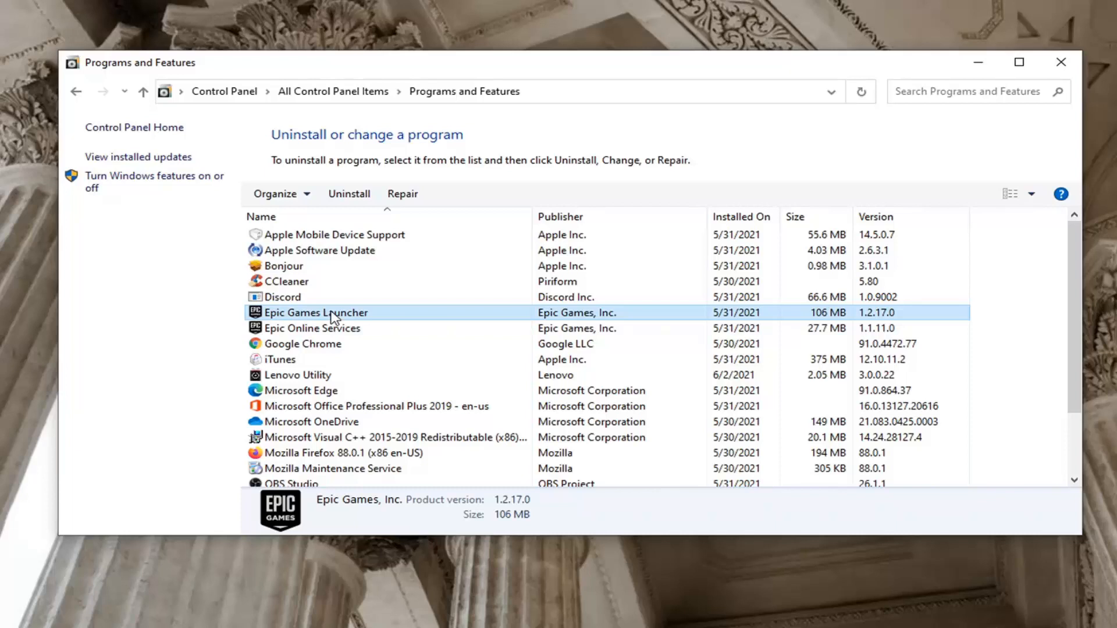
{"action": "left_click", "coordinate": [349, 193]}
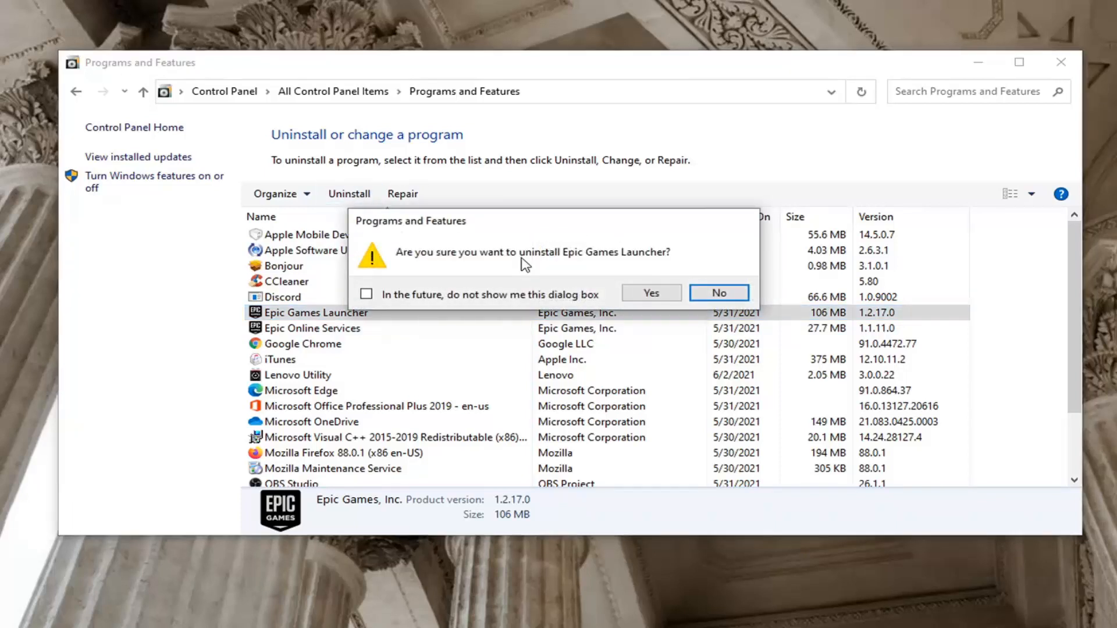
{"action": "mouse_move", "coordinate": [635, 252]}
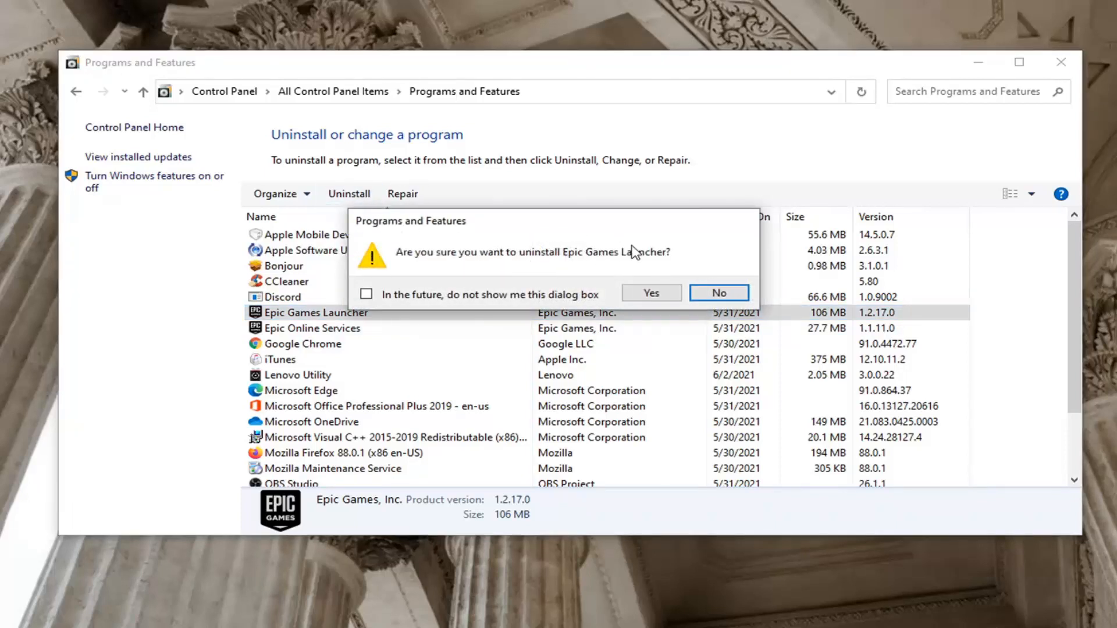
{"action": "left_click", "coordinate": [650, 292]}
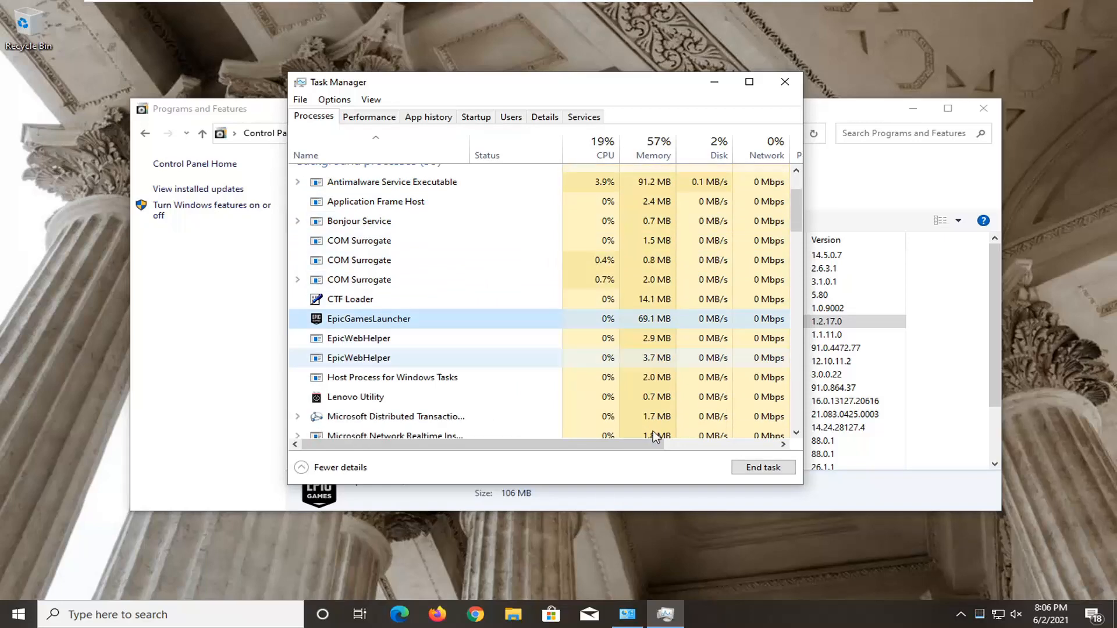
End the running EpicGamesLauncher process in Task Manager.
{"action": "left_click", "coordinate": [762, 467]}
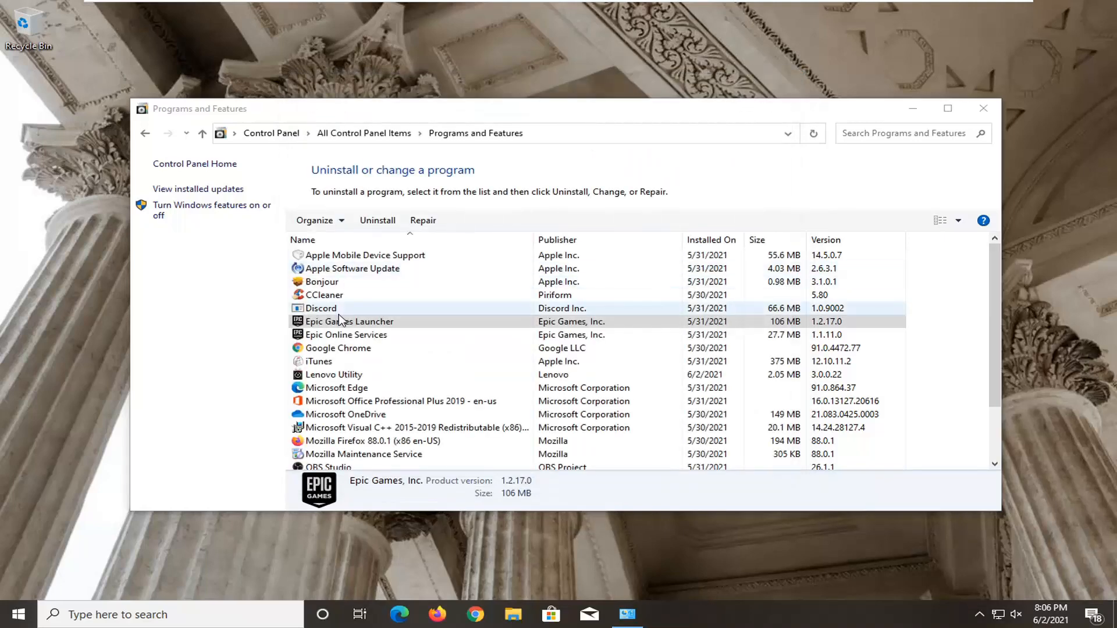
Uninstall Epic Games Launcher again, confirming Yes and approving the User Account Control prompt.
{"action": "left_click", "coordinate": [378, 220]}
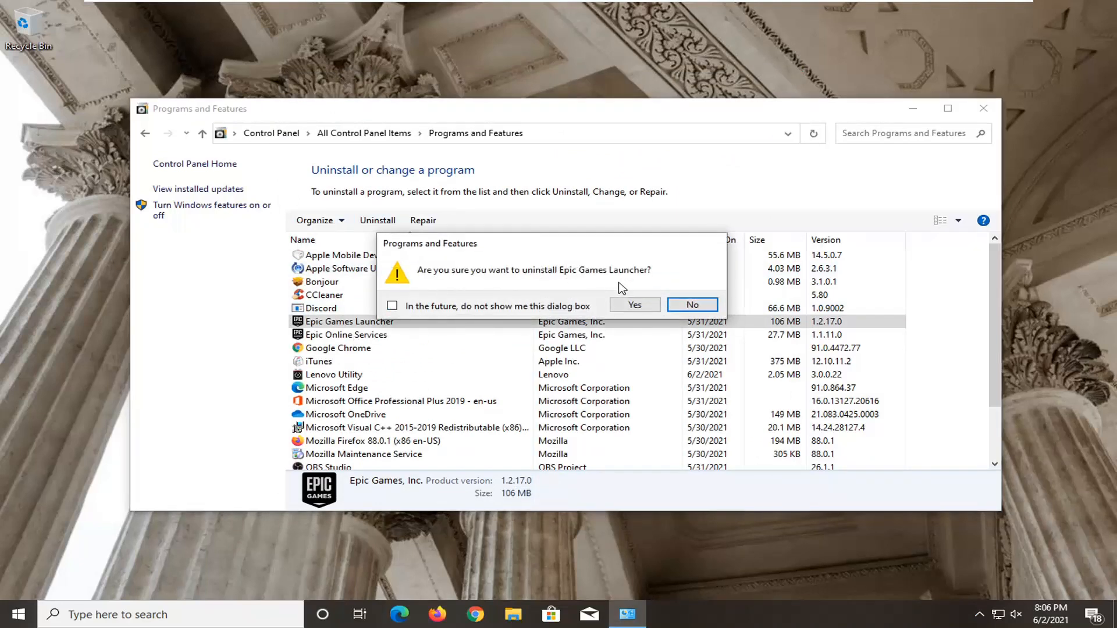
{"action": "left_click", "coordinate": [632, 304]}
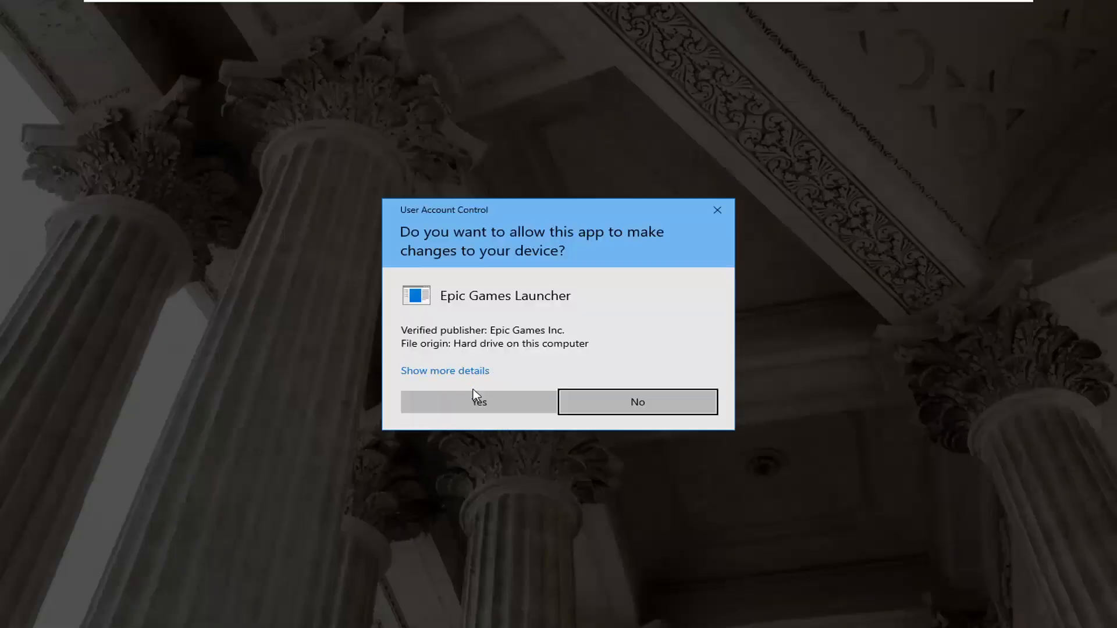
{"action": "left_click", "coordinate": [478, 402]}
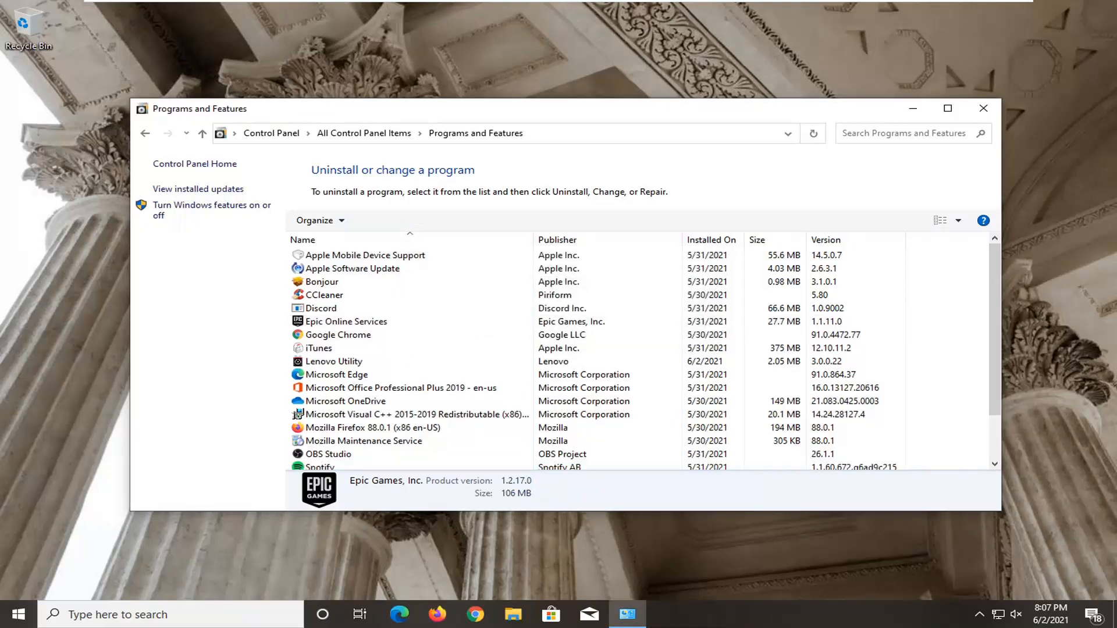
Uninstall Epic Online Services, confirming Yes and approving the User Account Control prompt.
{"action": "left_click", "coordinate": [347, 321]}
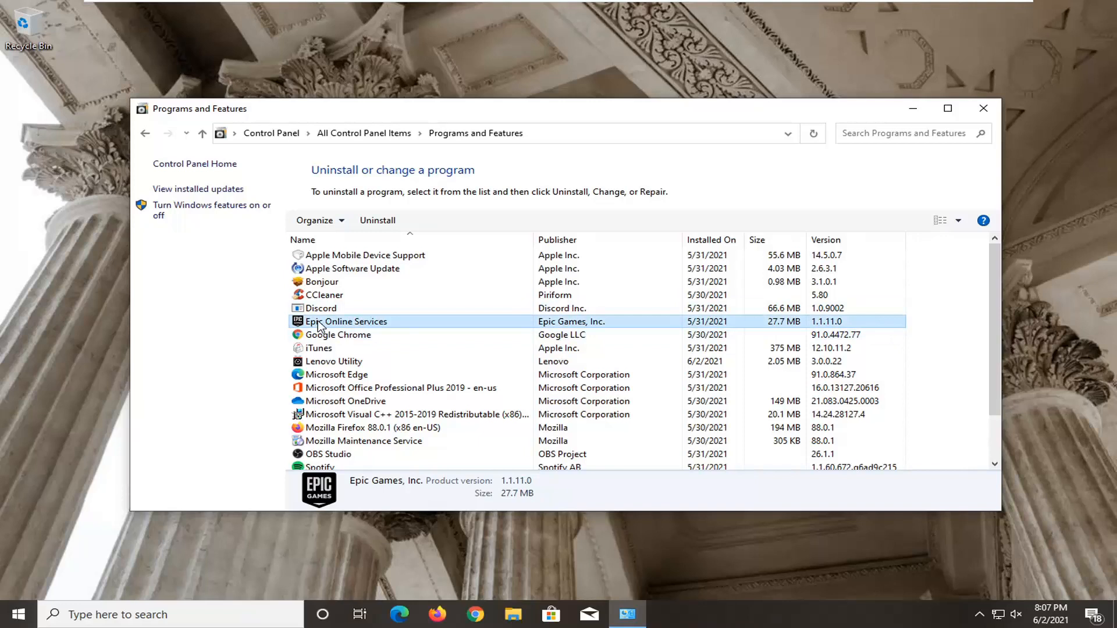
{"action": "left_click", "coordinate": [377, 220]}
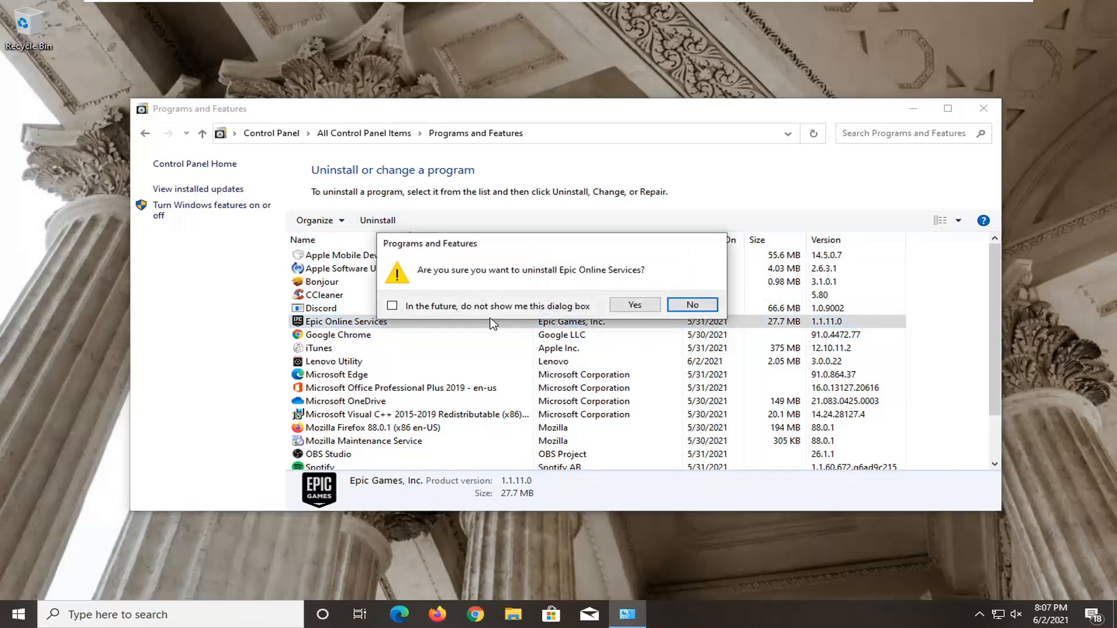
{"action": "left_click", "coordinate": [634, 305]}
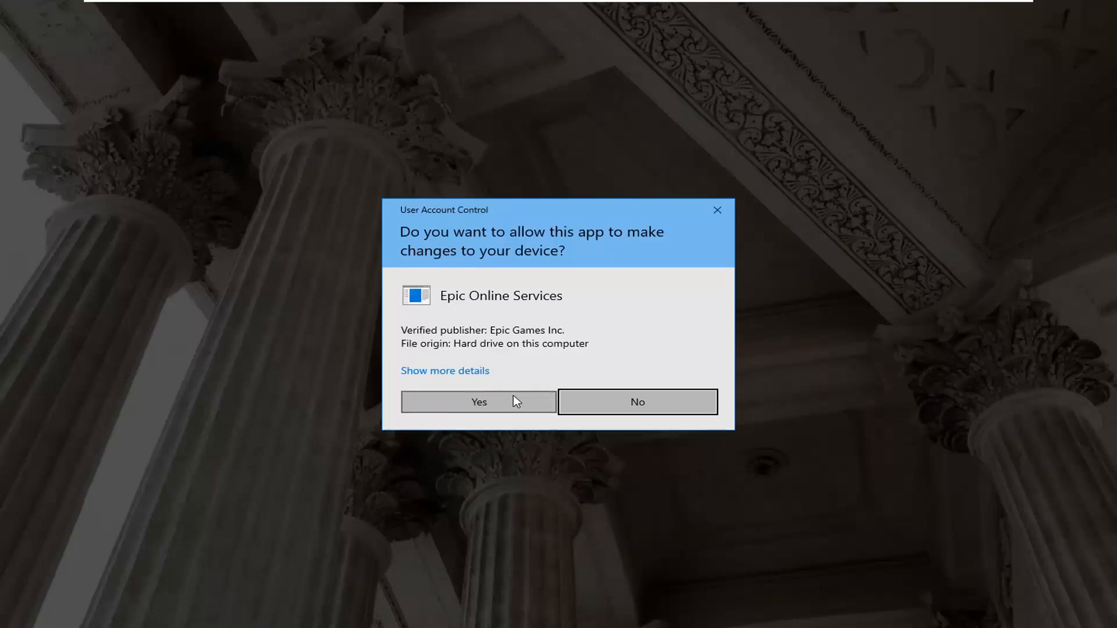
{"action": "left_click", "coordinate": [478, 402]}
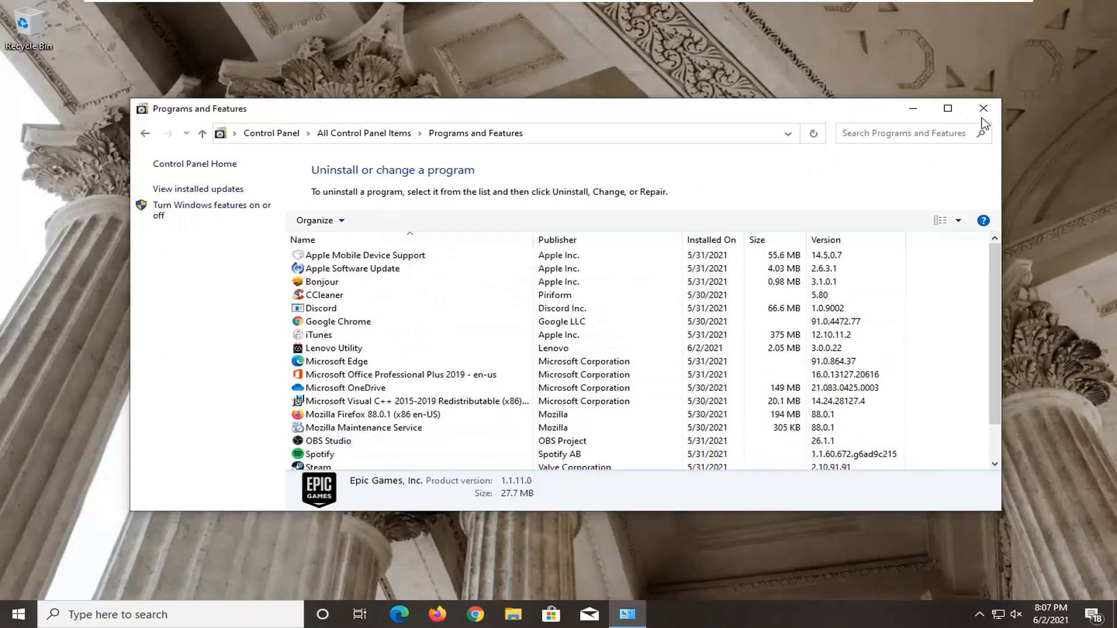
Close Programs and Features and restart the PC from the Start menu's Power options.
{"action": "left_click", "coordinate": [17, 615]}
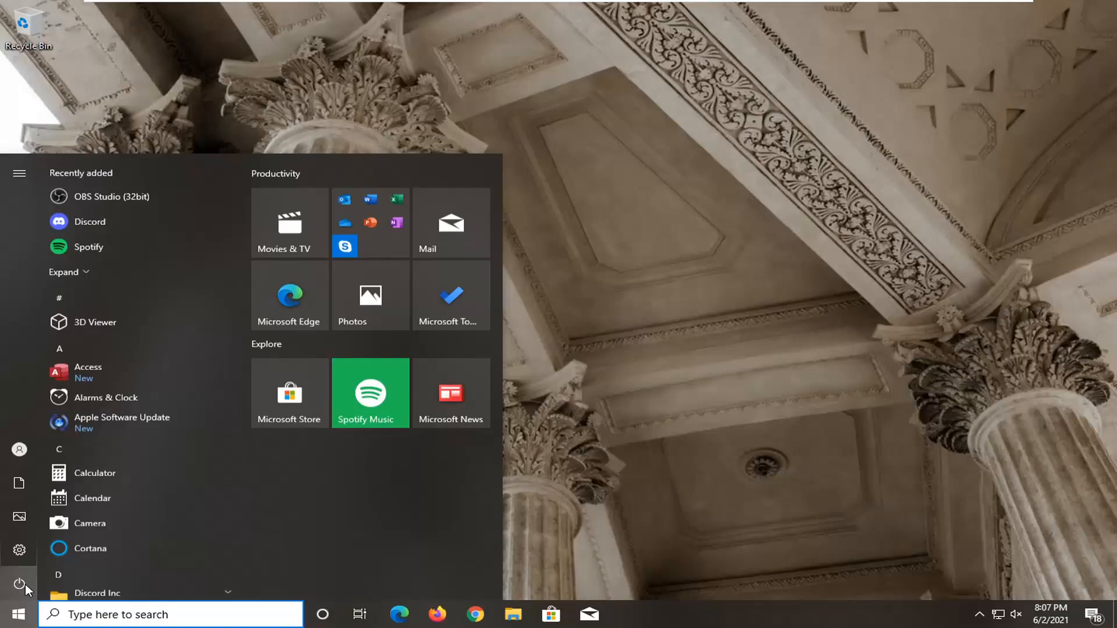
{"action": "left_click", "coordinate": [20, 583]}
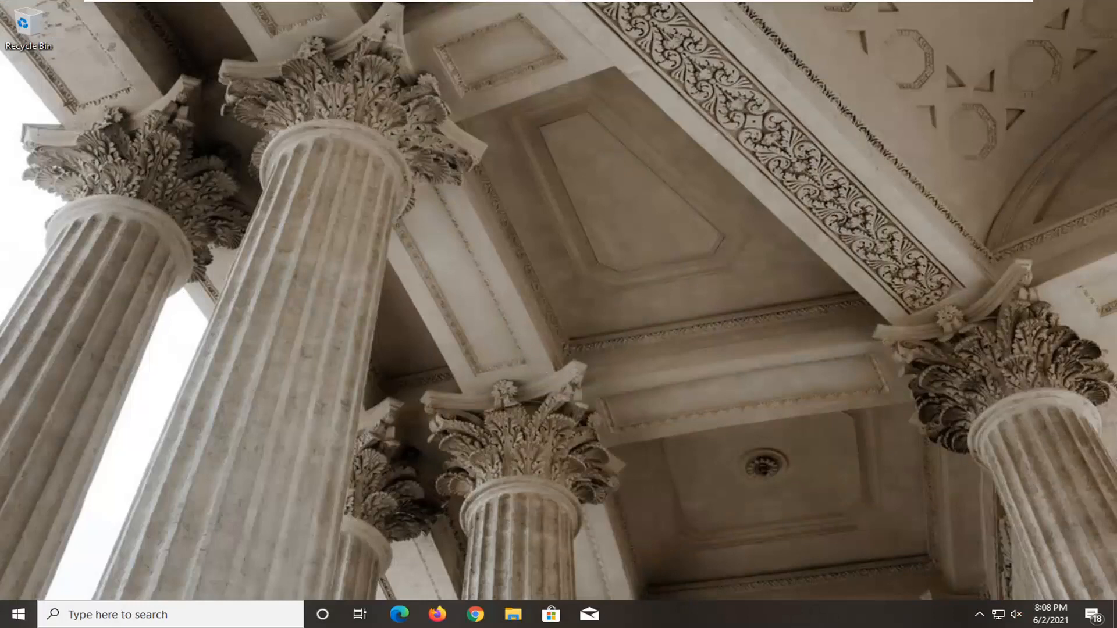
{"action": "mouse_move", "coordinate": [670, 349]}
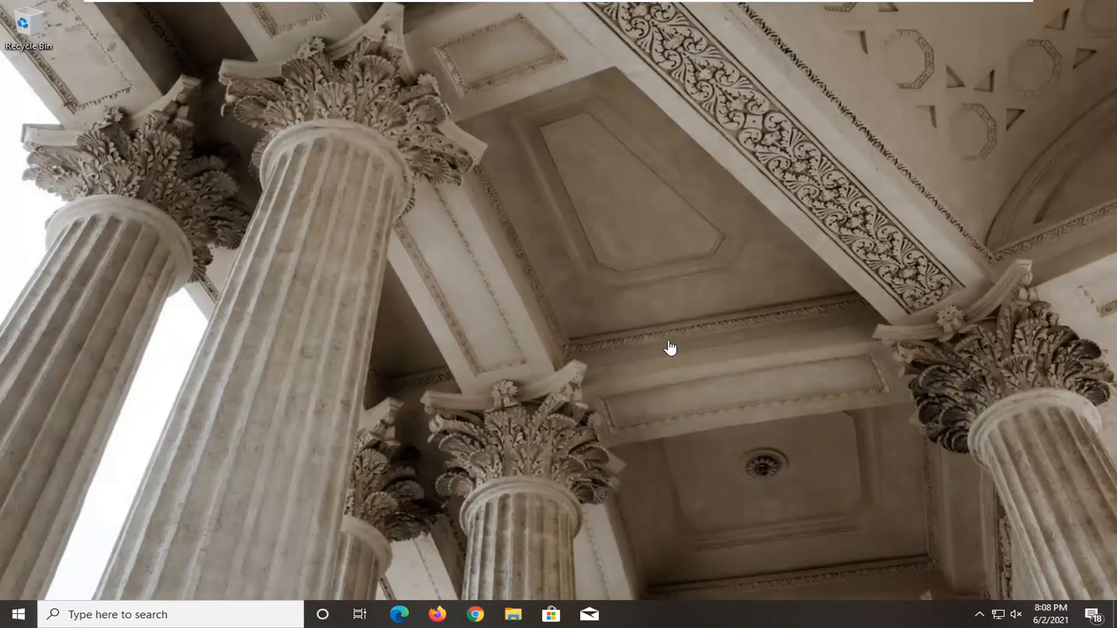